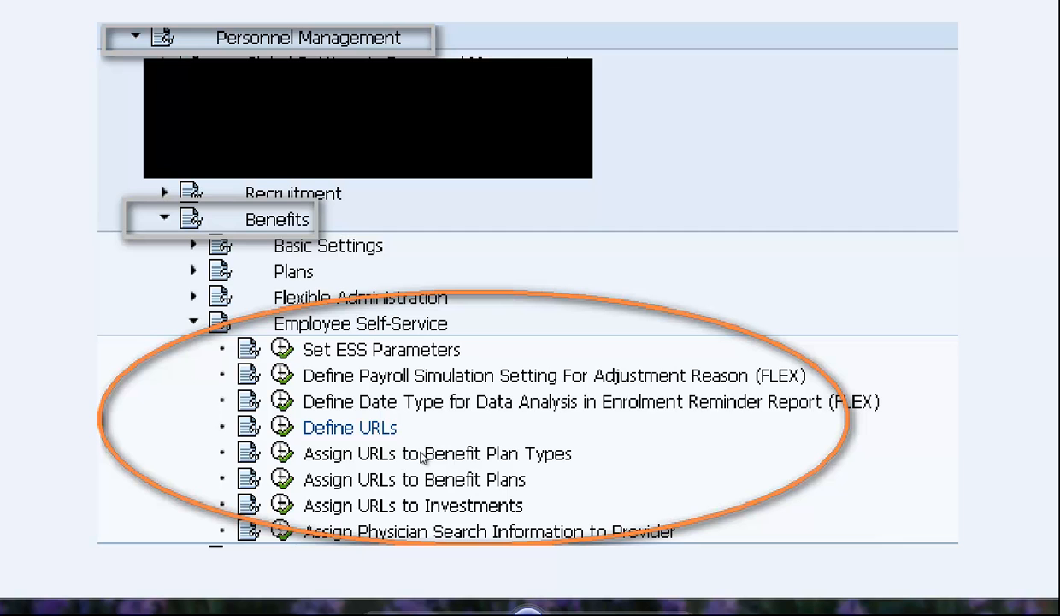
pyautogui.moveTo(421, 503)
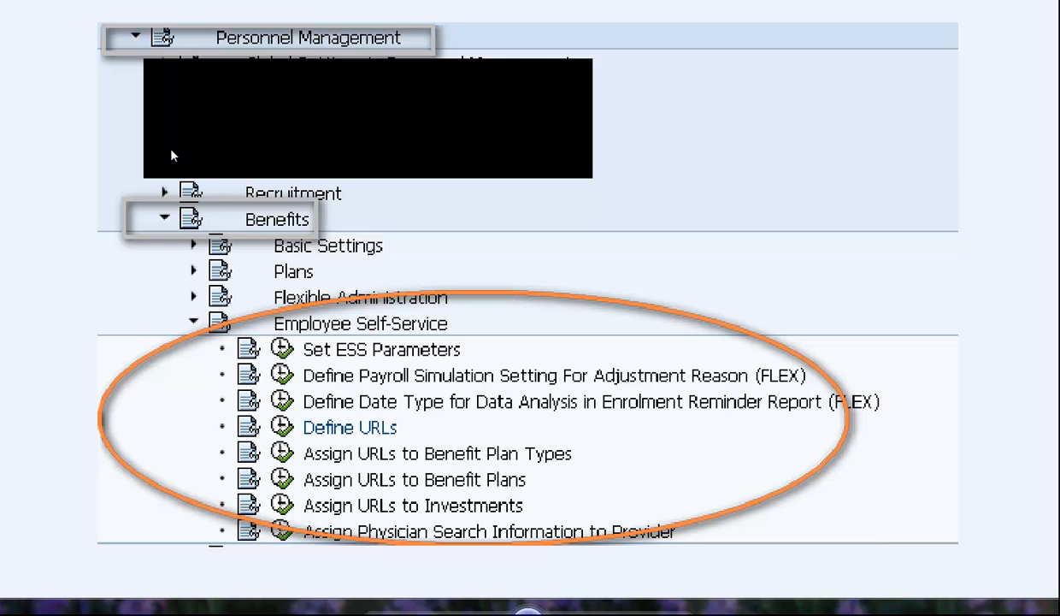
pyautogui.moveTo(597, 345)
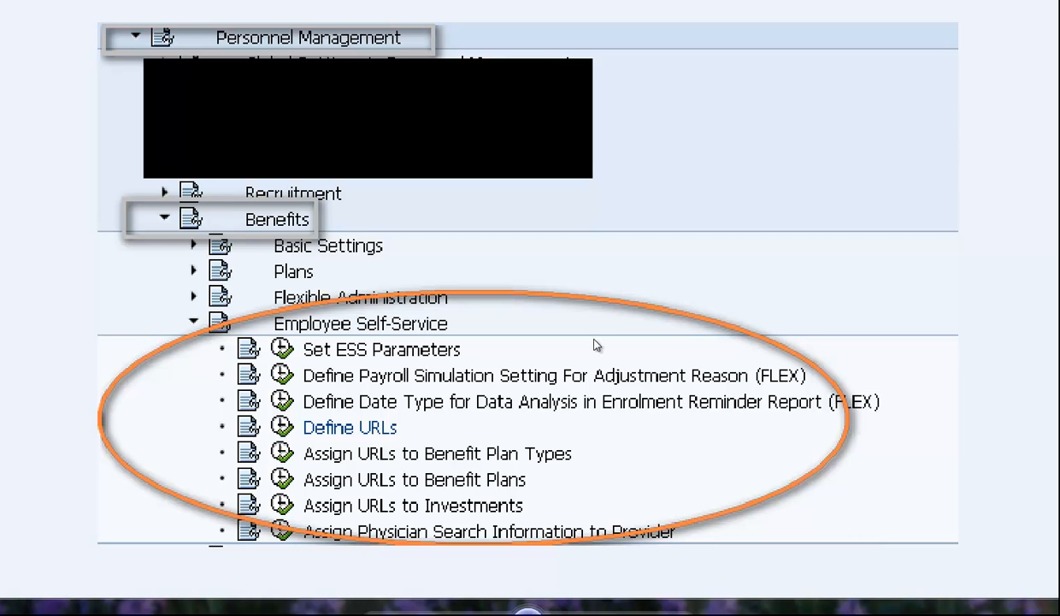